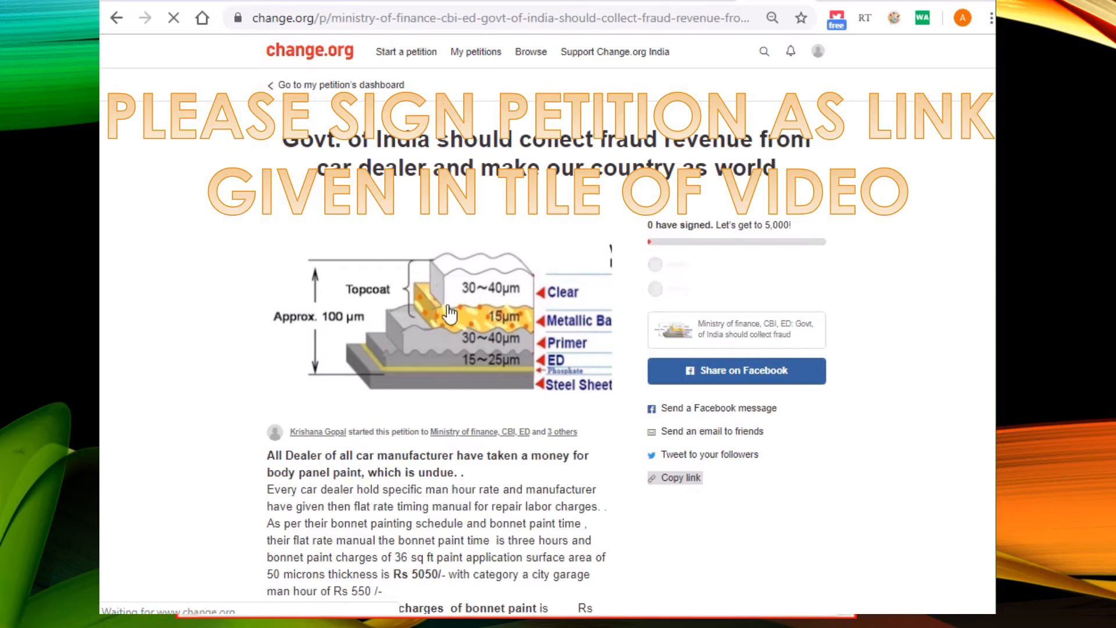
Read the petition's fender and panel fraud calculations through to the Reasons for signing section, then reload the page.
scroll(down, 3)
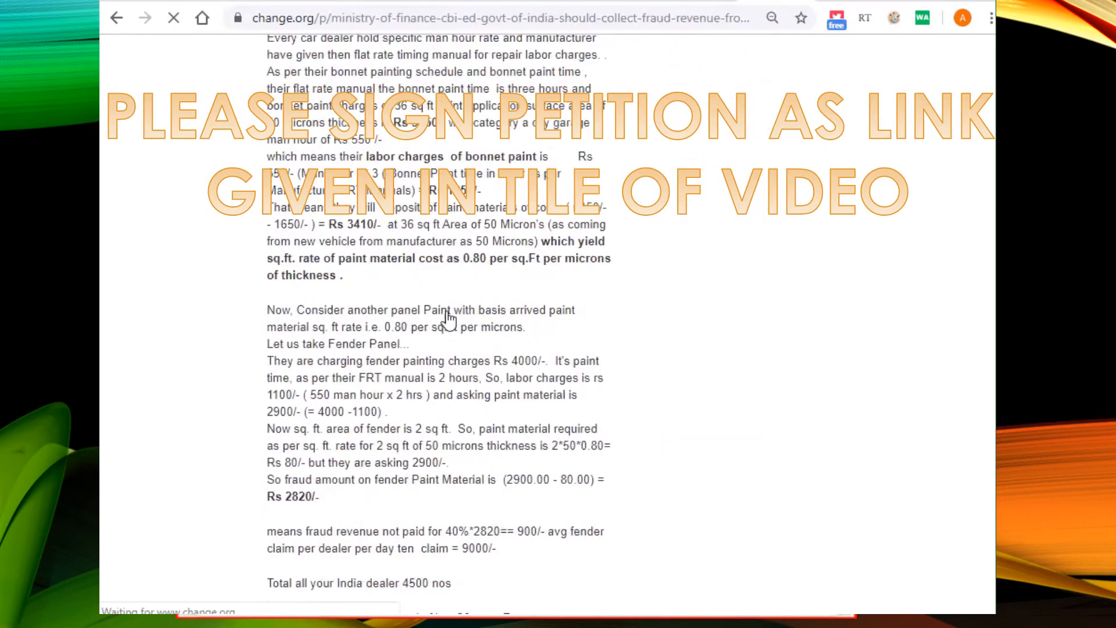
scroll(down, 3)
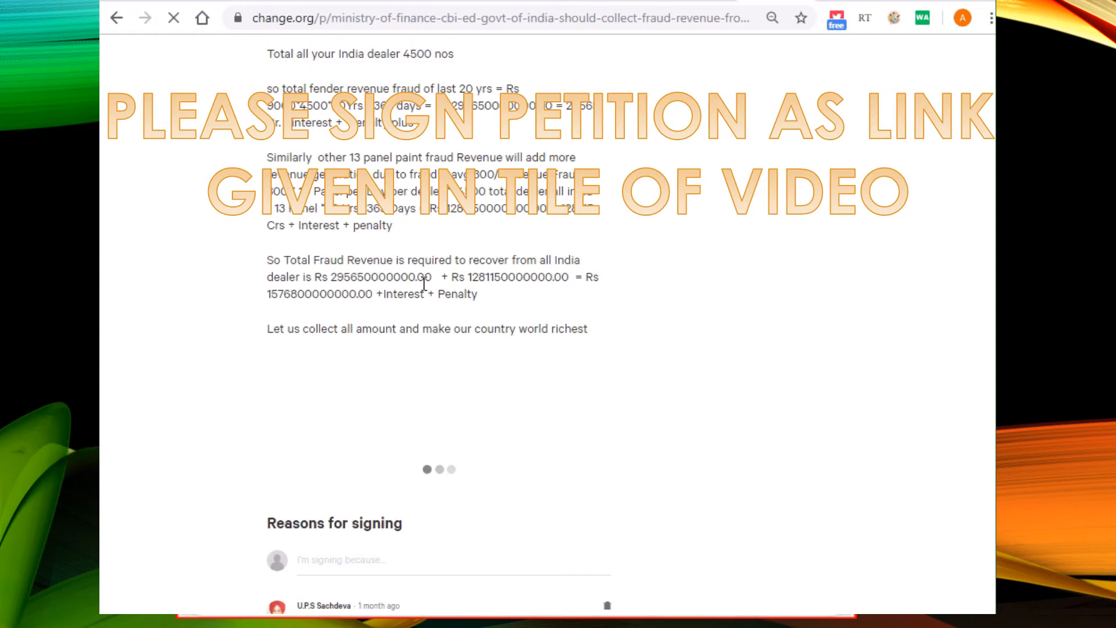
click(174, 17)
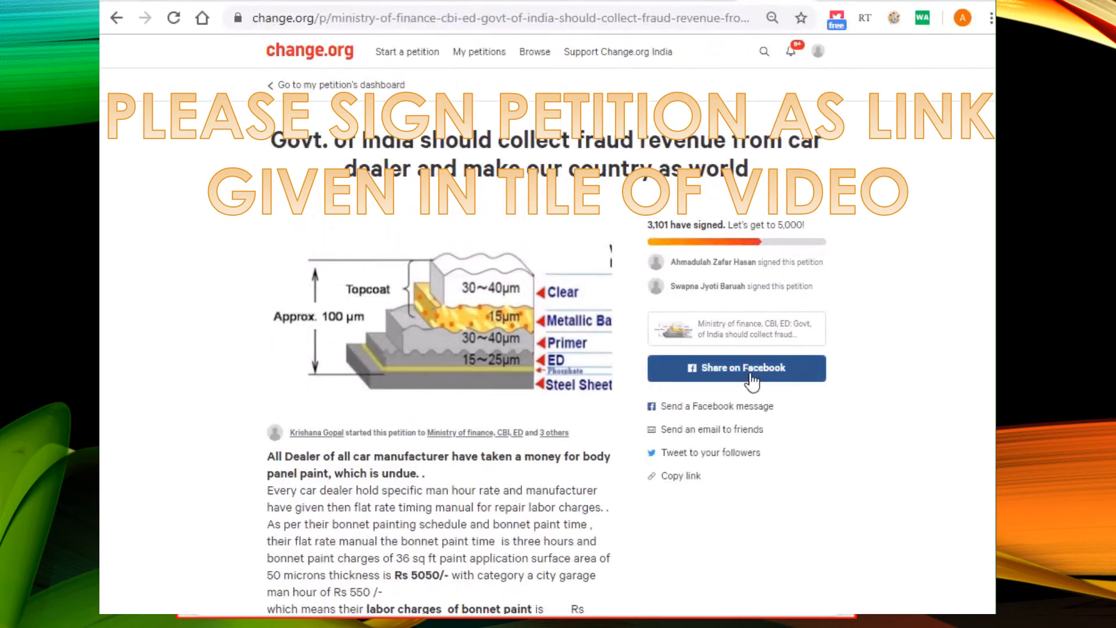
mouse_move(774, 386)
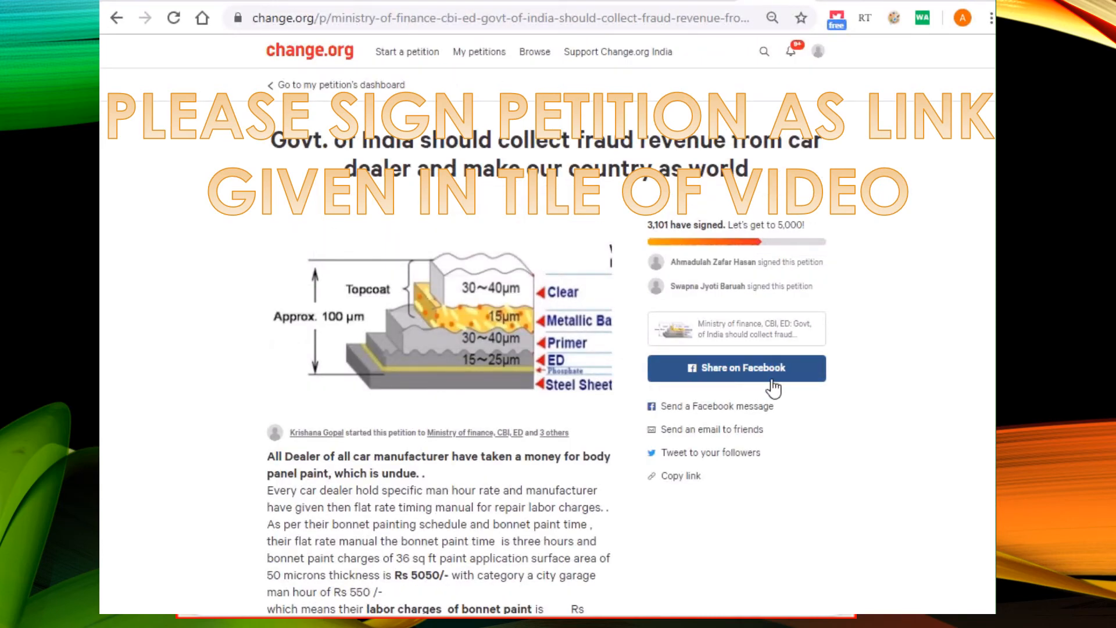